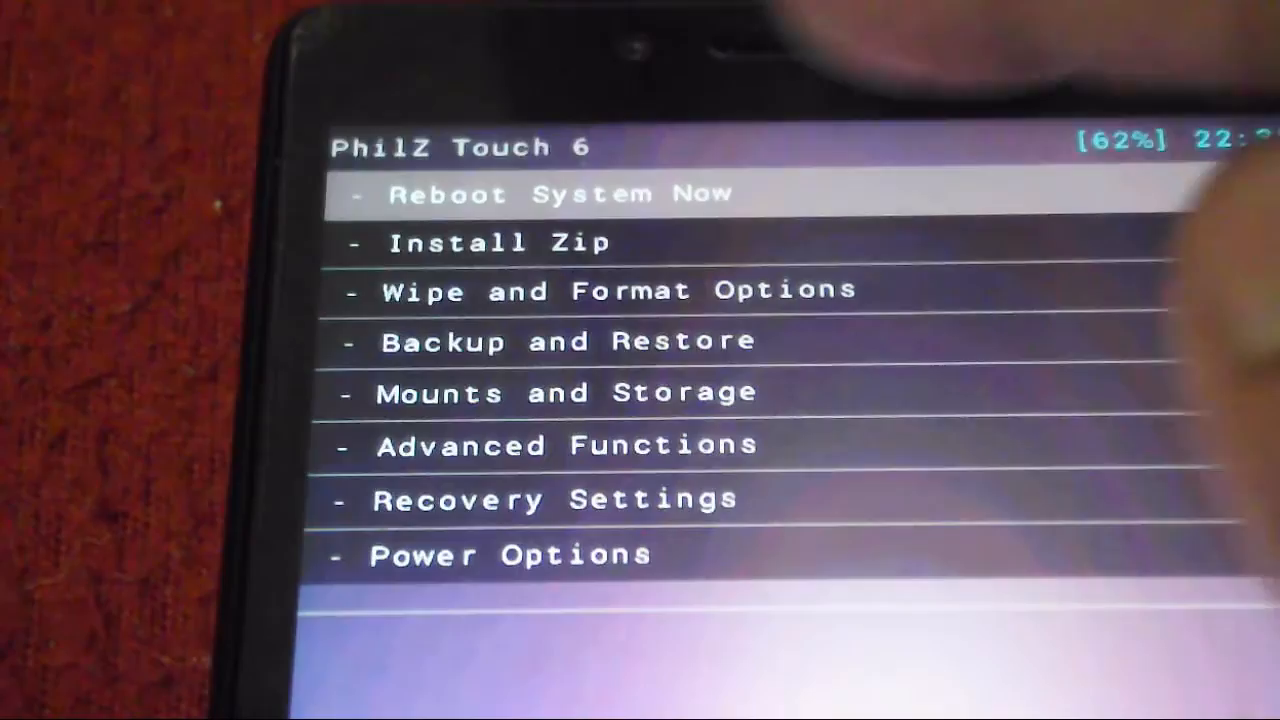
# Choose Wipe and Format Options from the PhilZ Touch 6 recovery main menu.
pyautogui.click(500, 242)
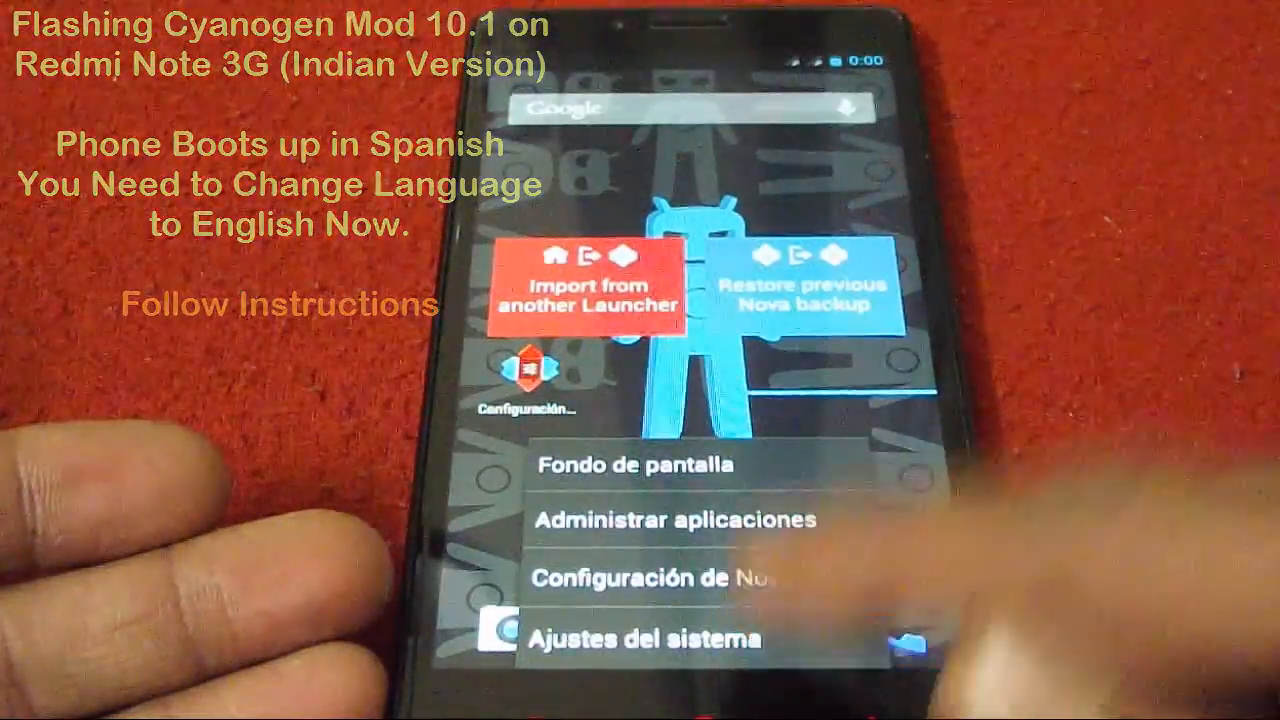
# Open Ajustes del sistema and scroll down to Idioma y entrada.
pyautogui.click(652, 637)
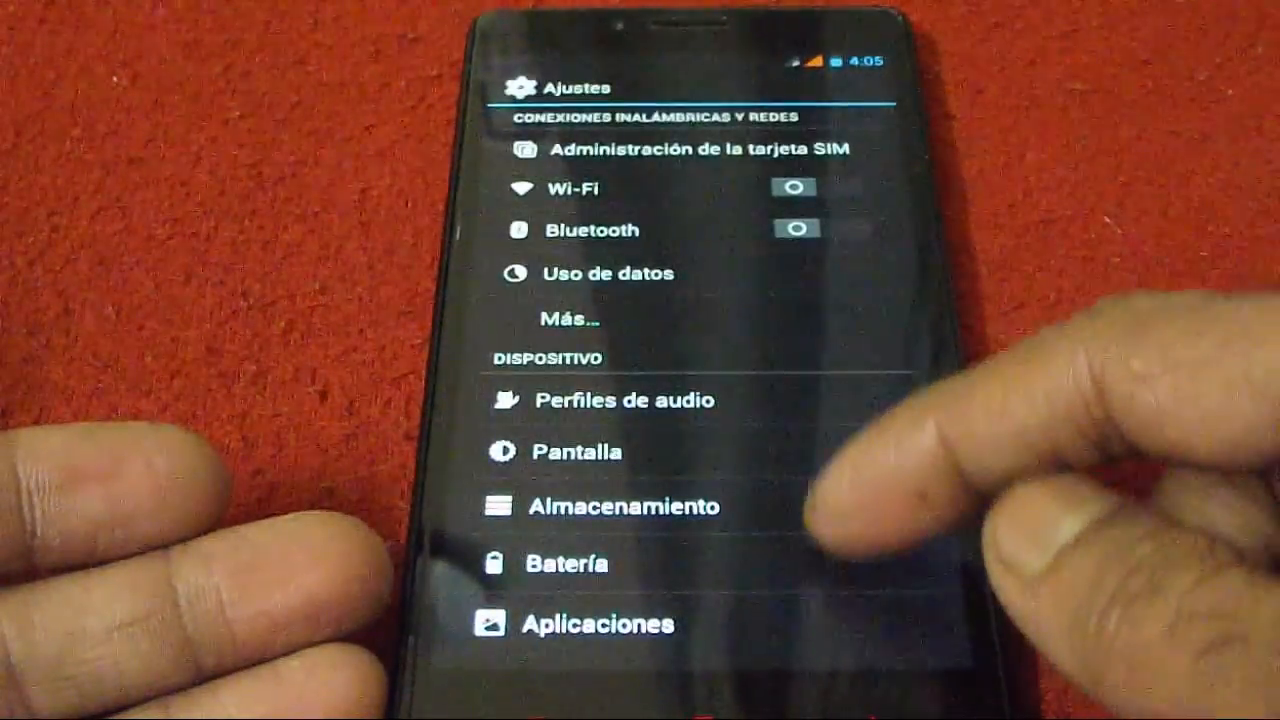
pyautogui.scroll(-3)
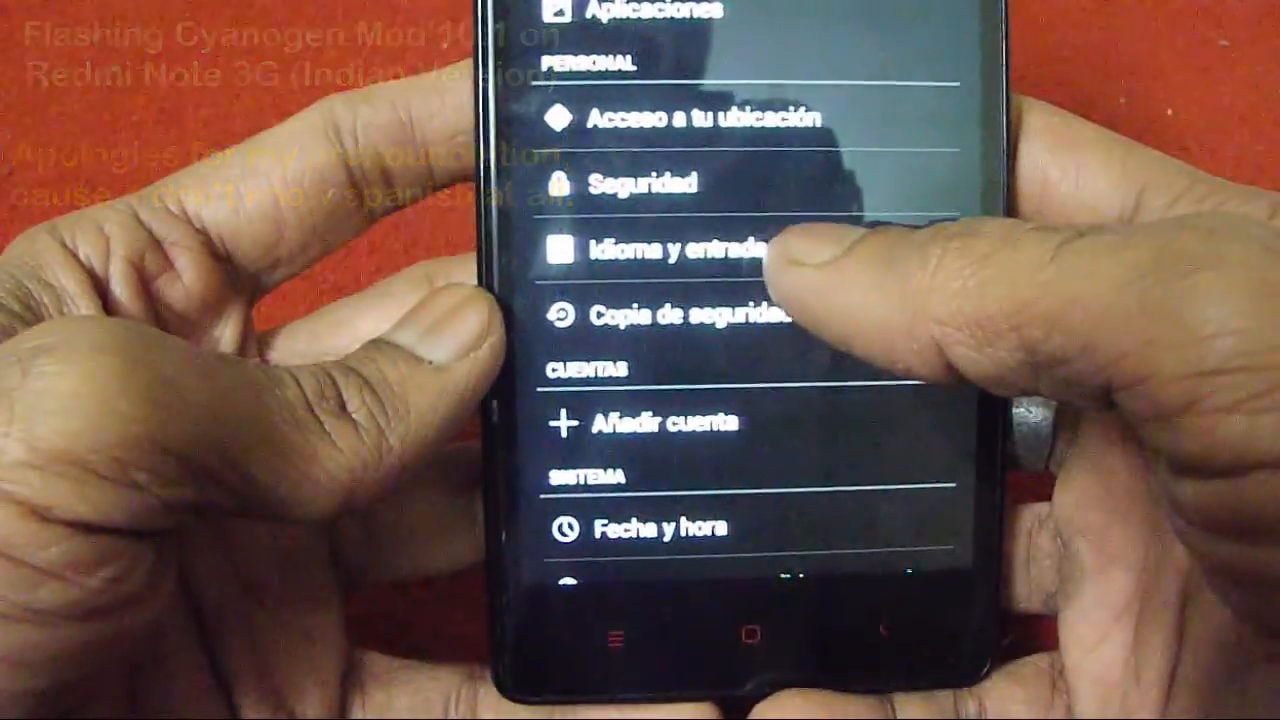
# Under Idioma y entrada, change the system language to English (United States).
pyautogui.click(680, 248)
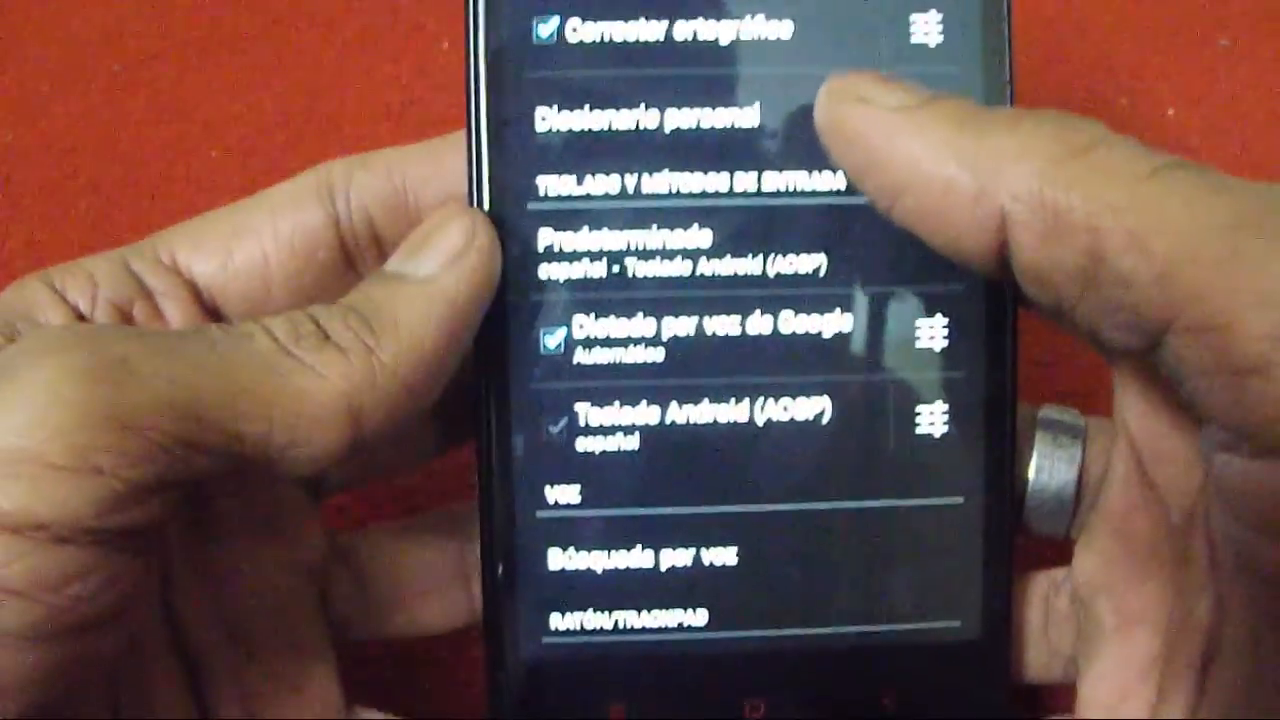
pyautogui.scroll(-3)
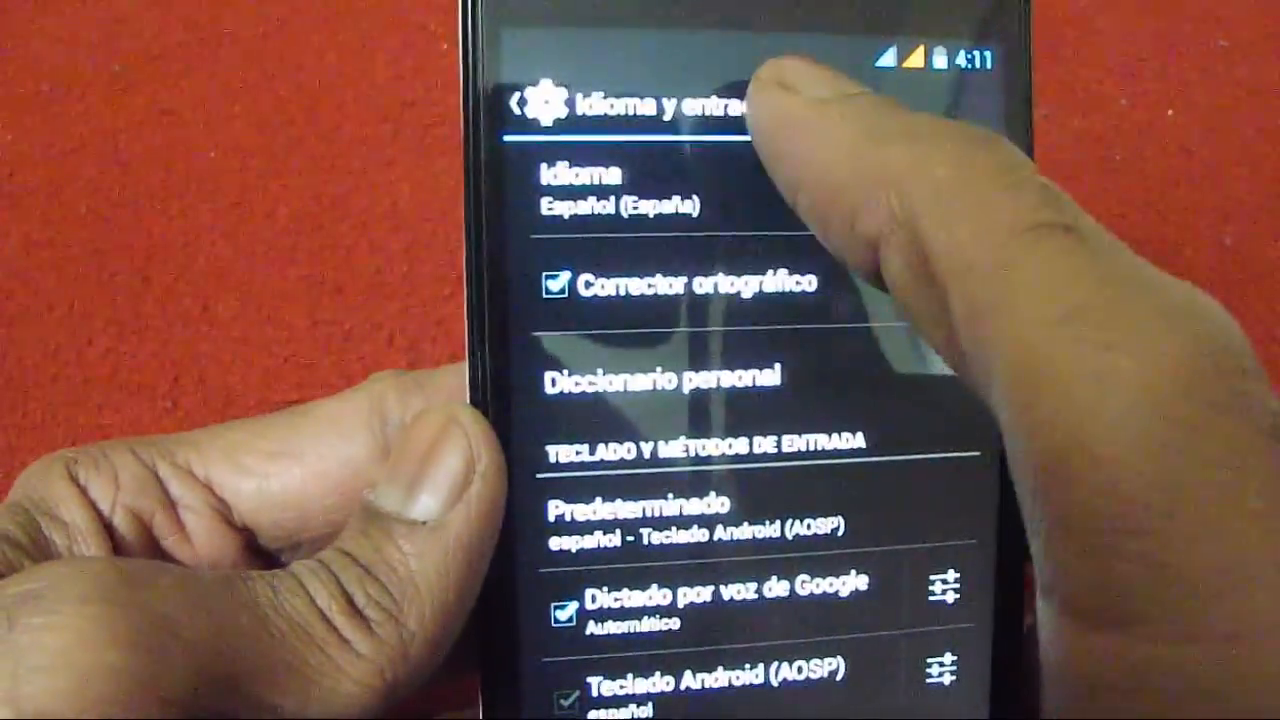
pyautogui.click(600, 190)
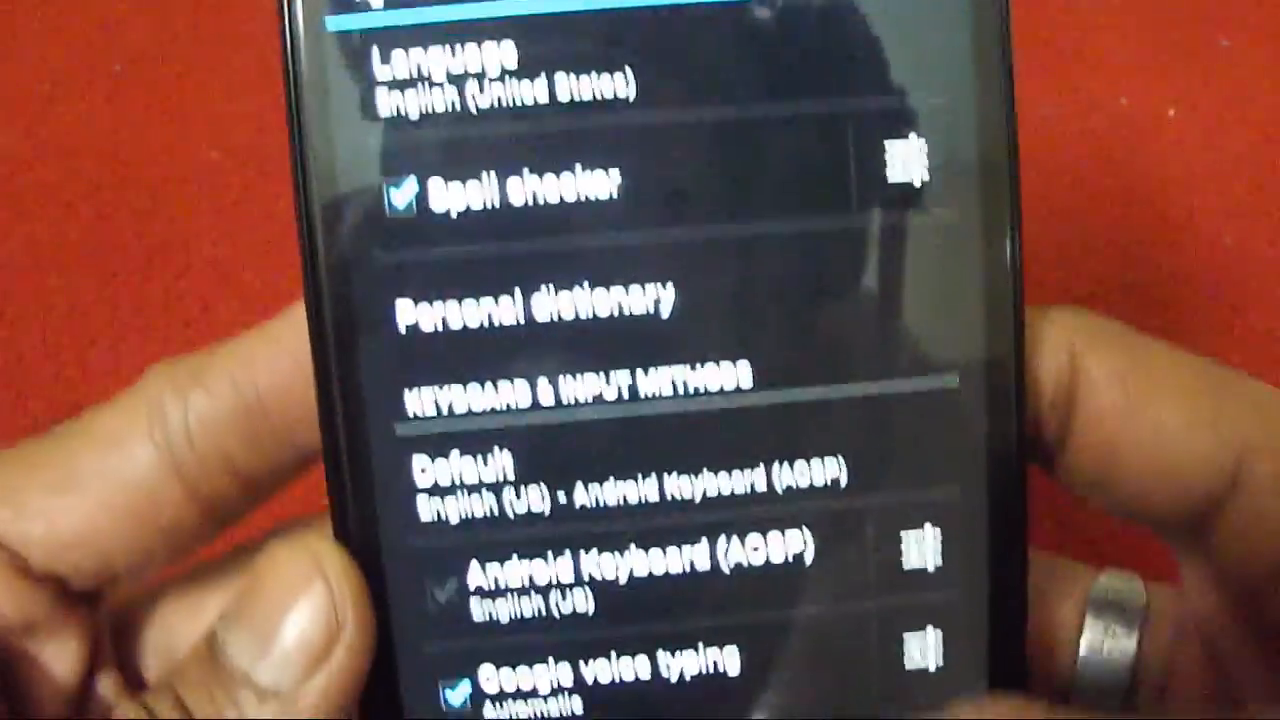
pyautogui.scroll(-3)
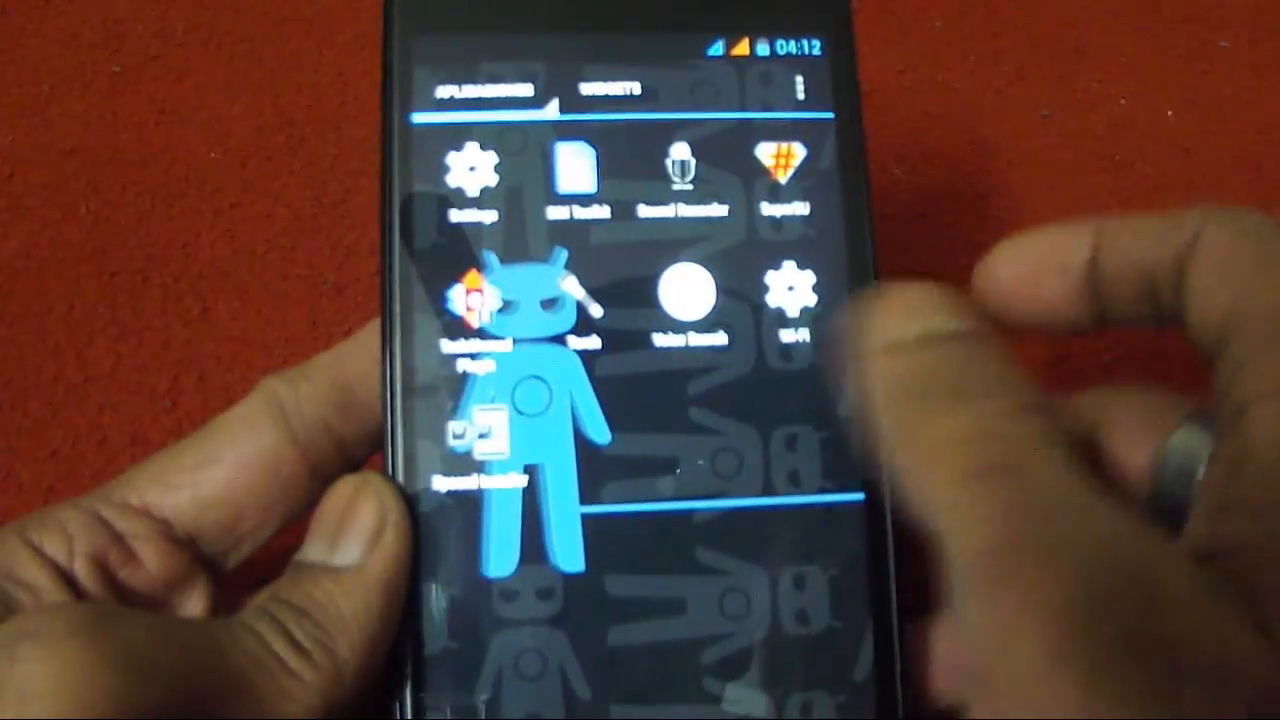
# Enable USB debugging in Developer options, then return to the Nova home screen.
pyautogui.hscroll(-3)
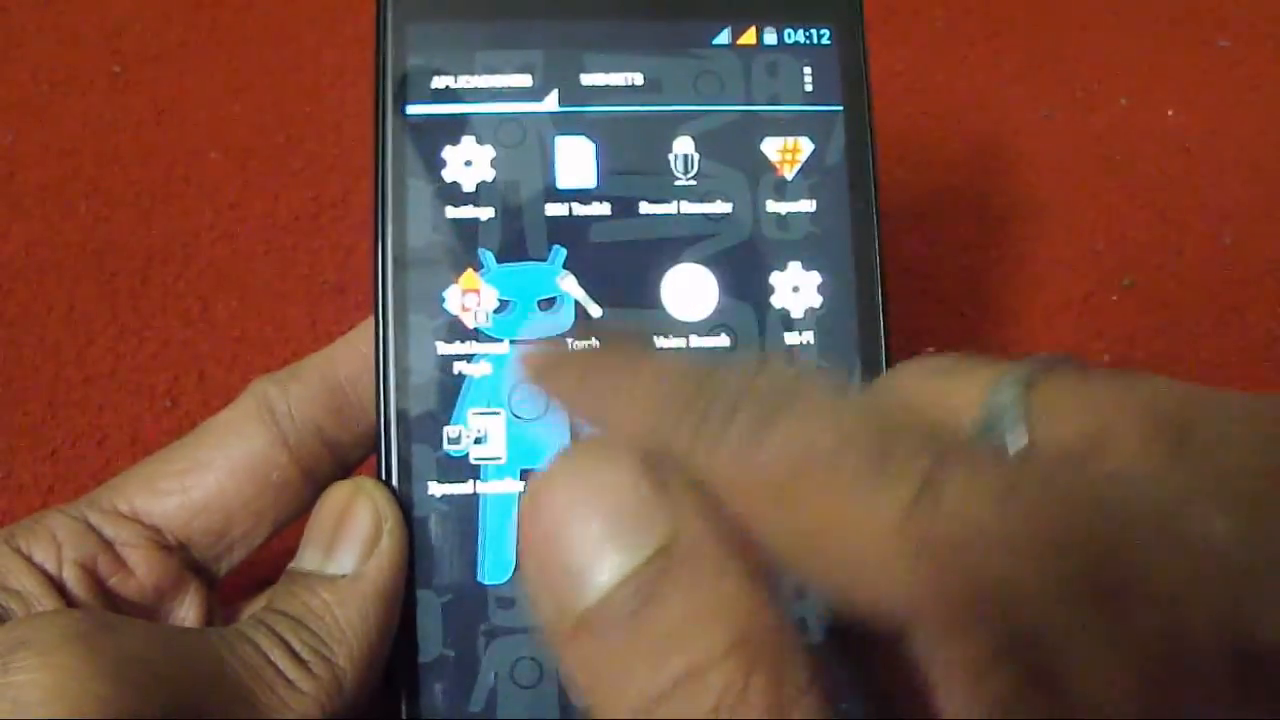
pyautogui.click(464, 165)
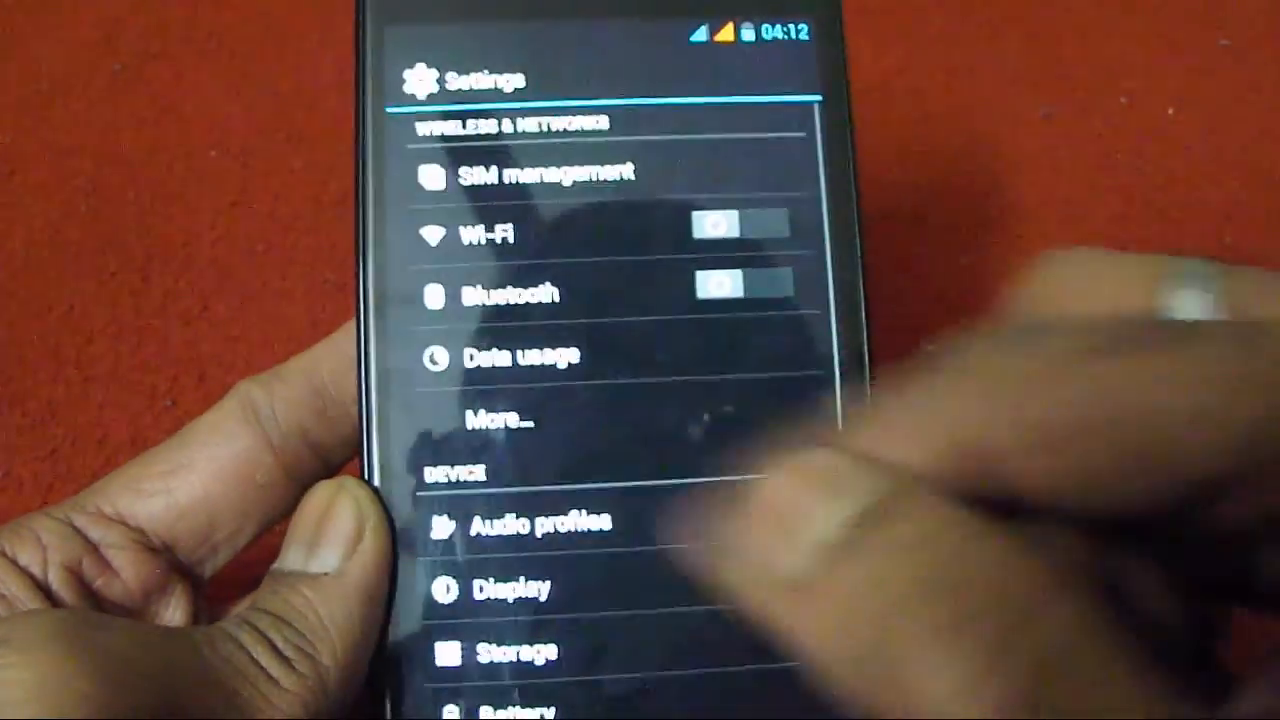
pyautogui.scroll(-3)
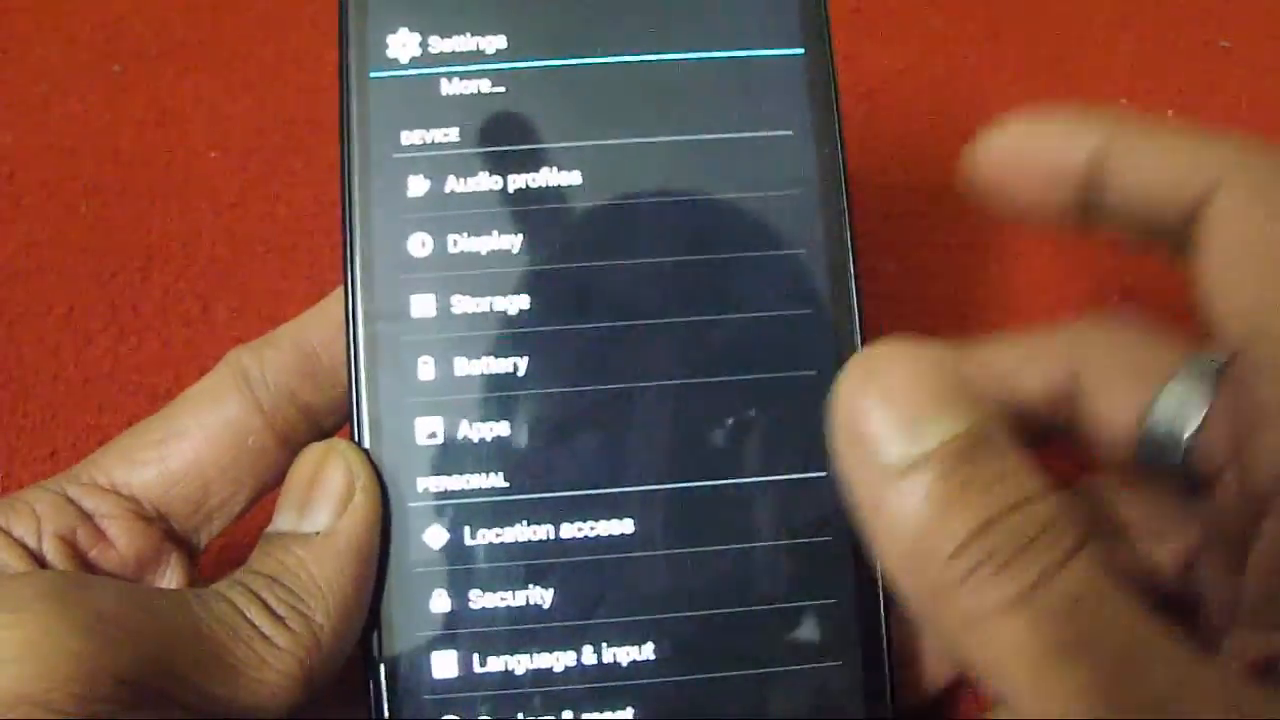
pyautogui.click(490, 300)
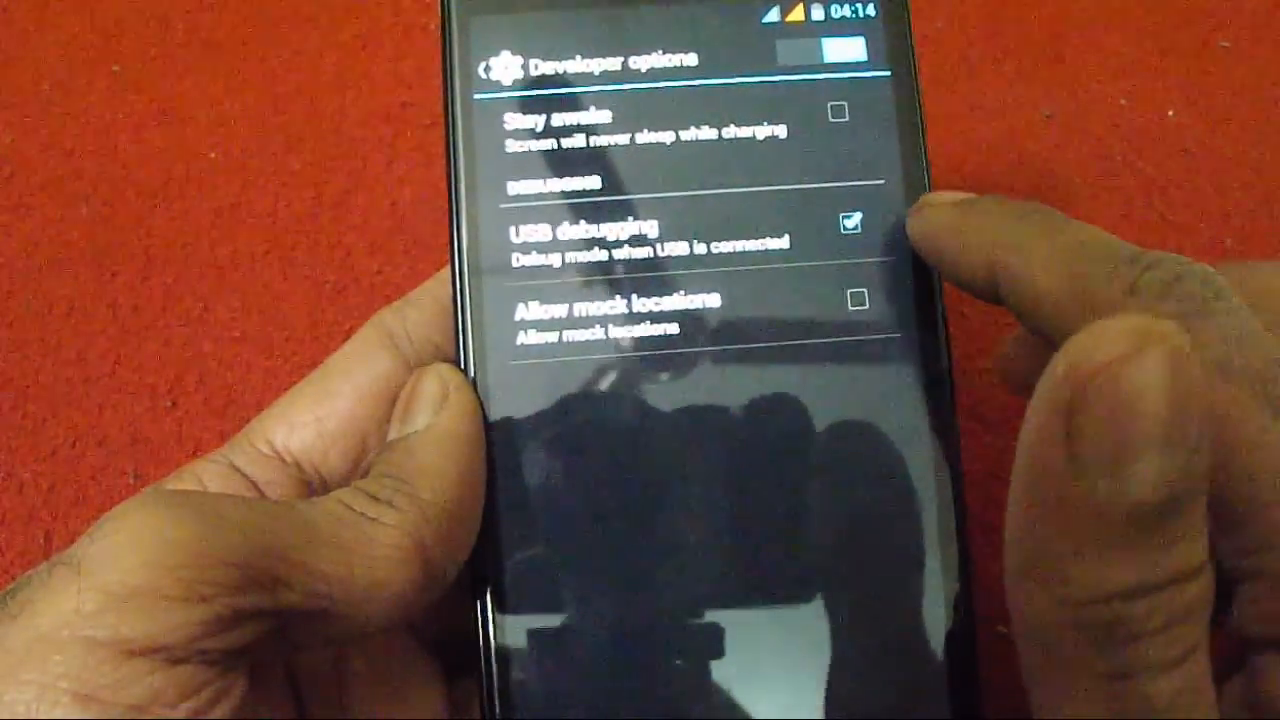
pyautogui.click(855, 299)
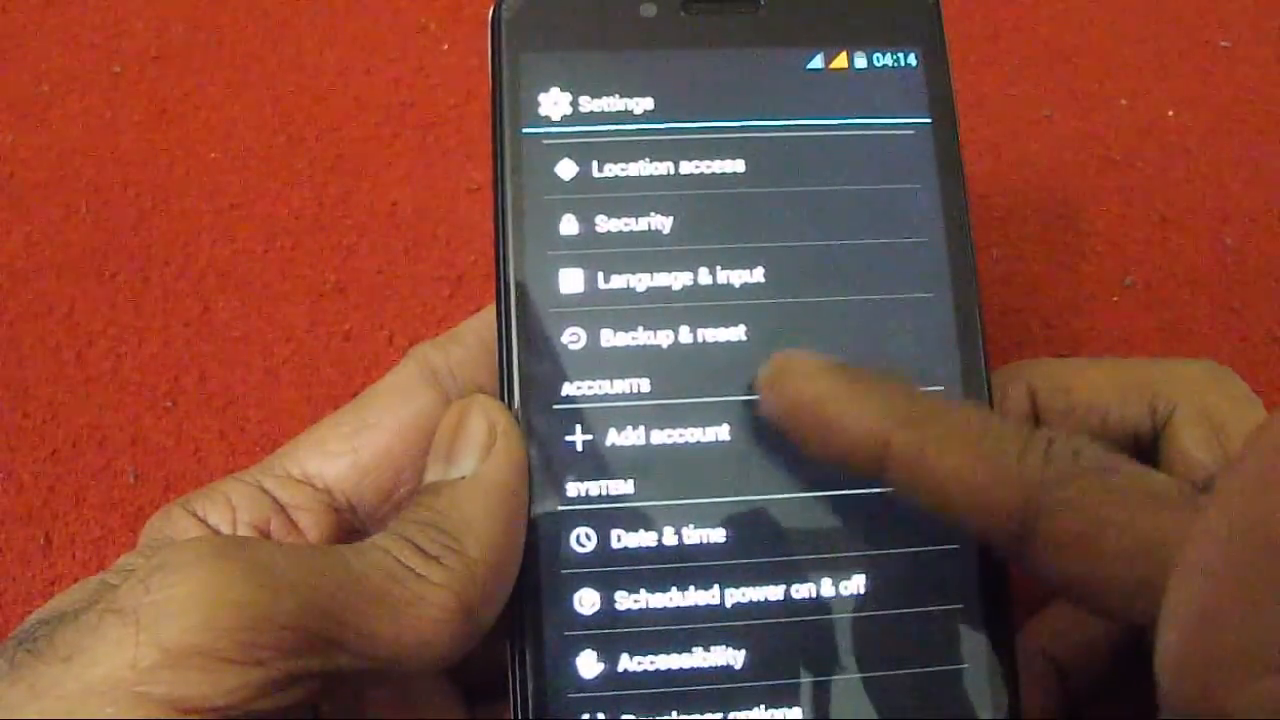
pyautogui.click(665, 166)
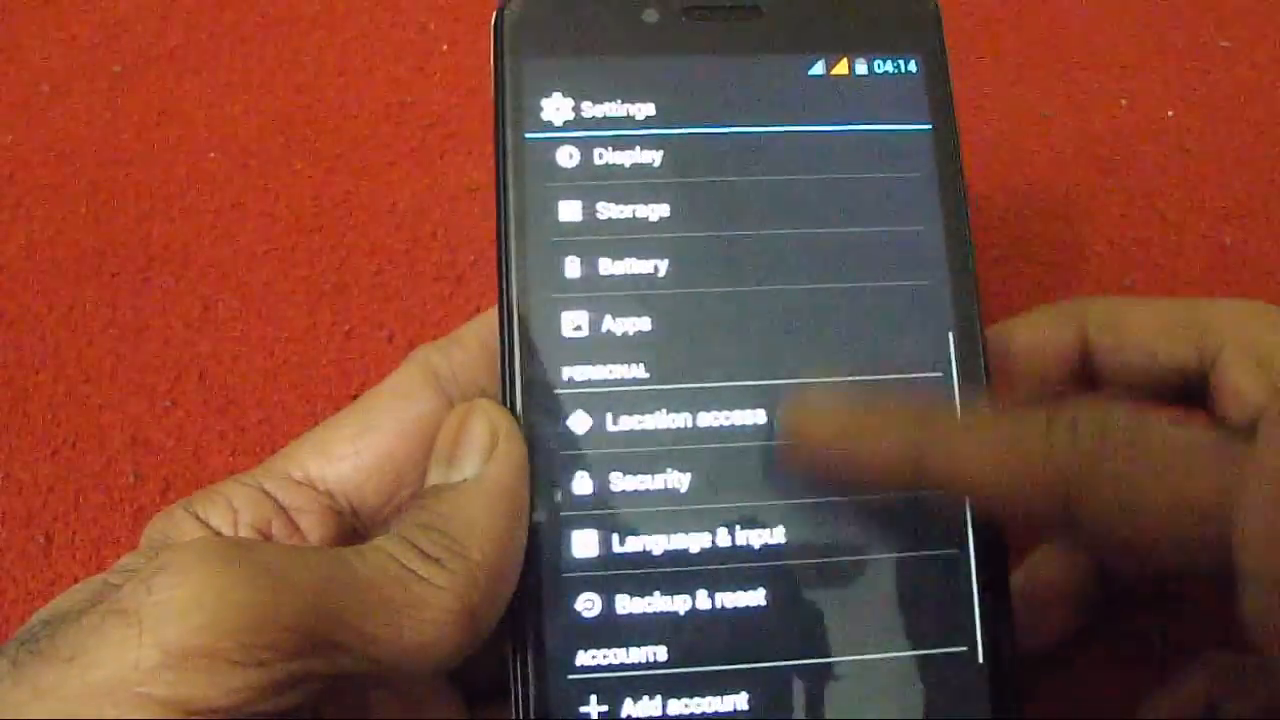
pyautogui.scroll(-3)
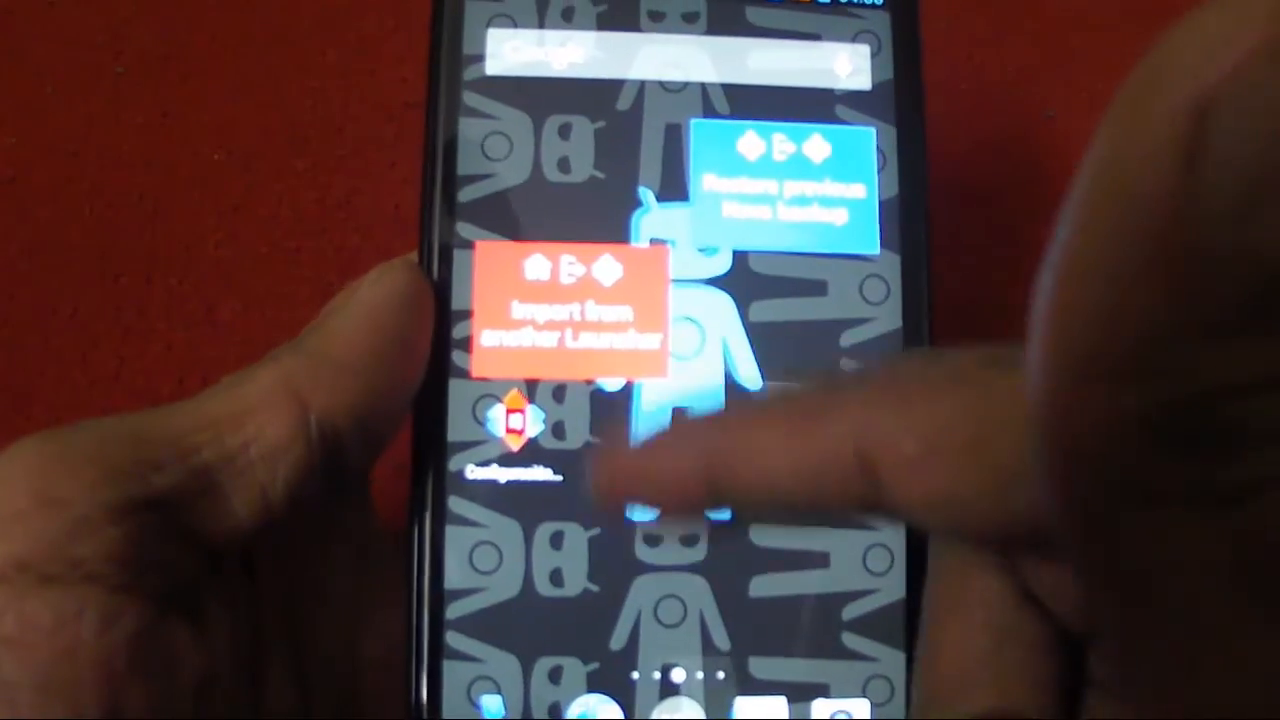
# Launch Xposed Installer to its framework, modules and download welcome screen.
pyautogui.click(570, 310)
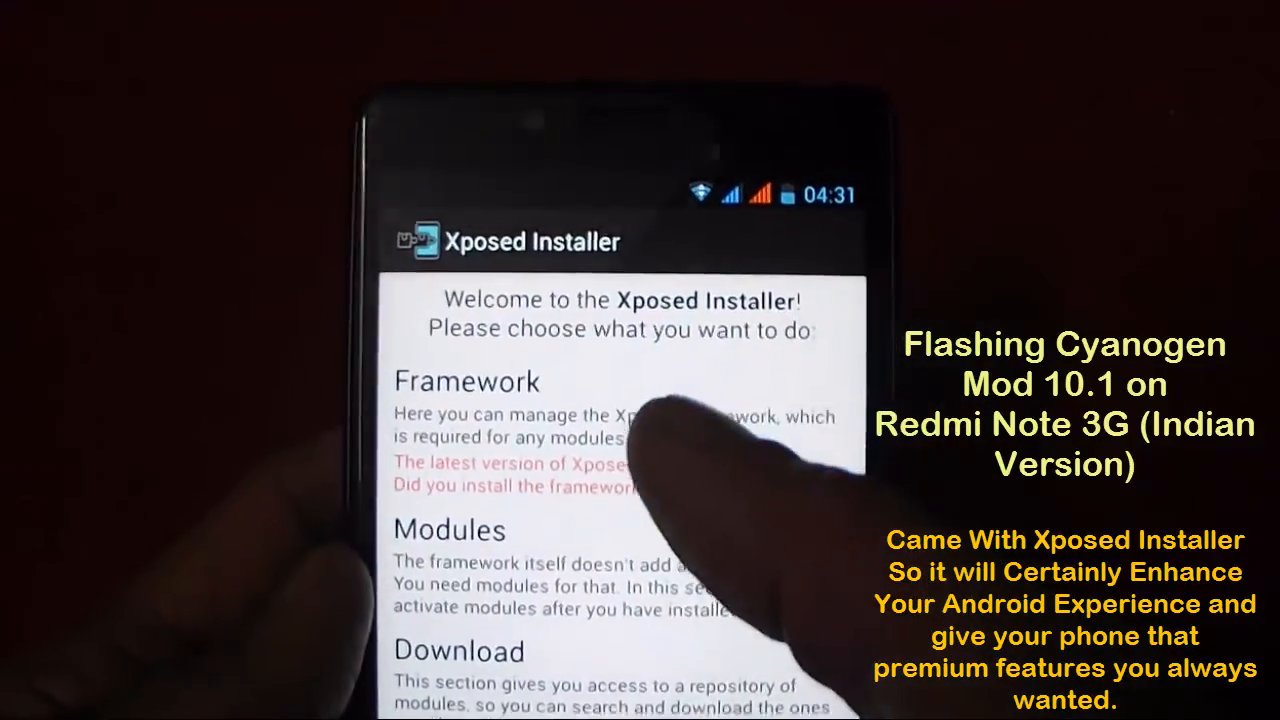
# Install the Xposed framework, grant Superuser root access, and confirm the reboot.
pyautogui.click(465, 382)
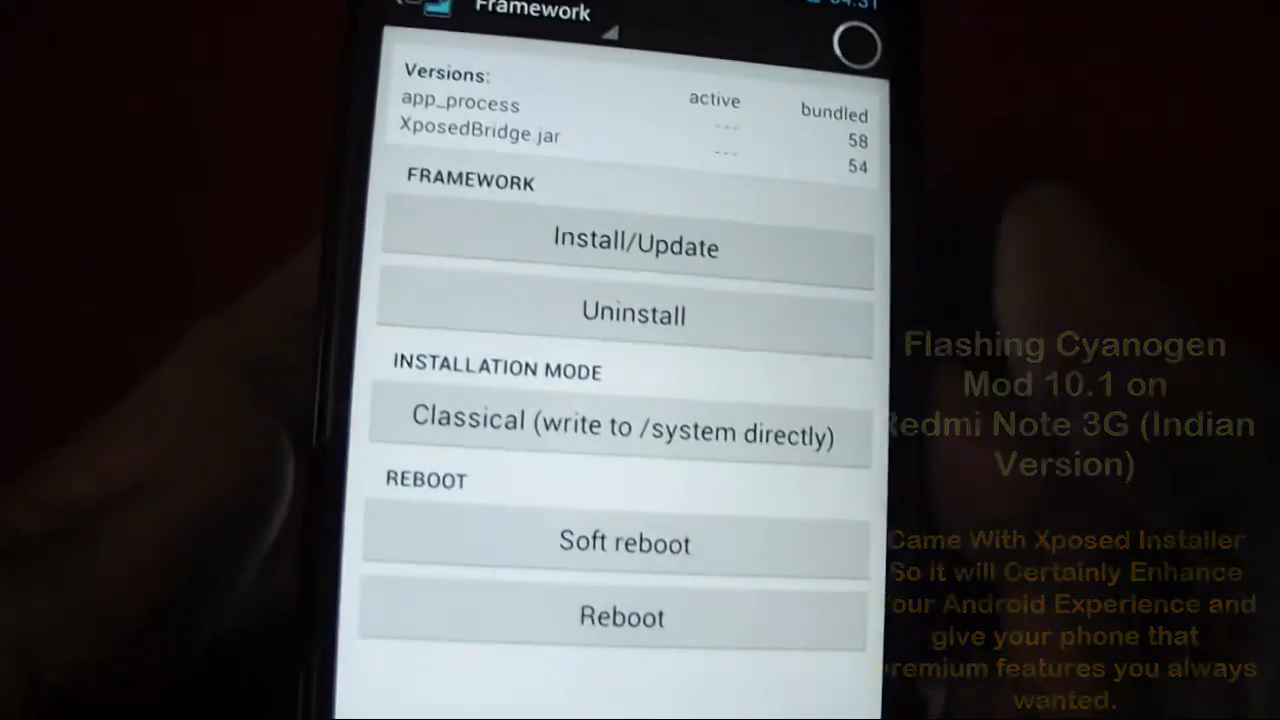
pyautogui.click(636, 247)
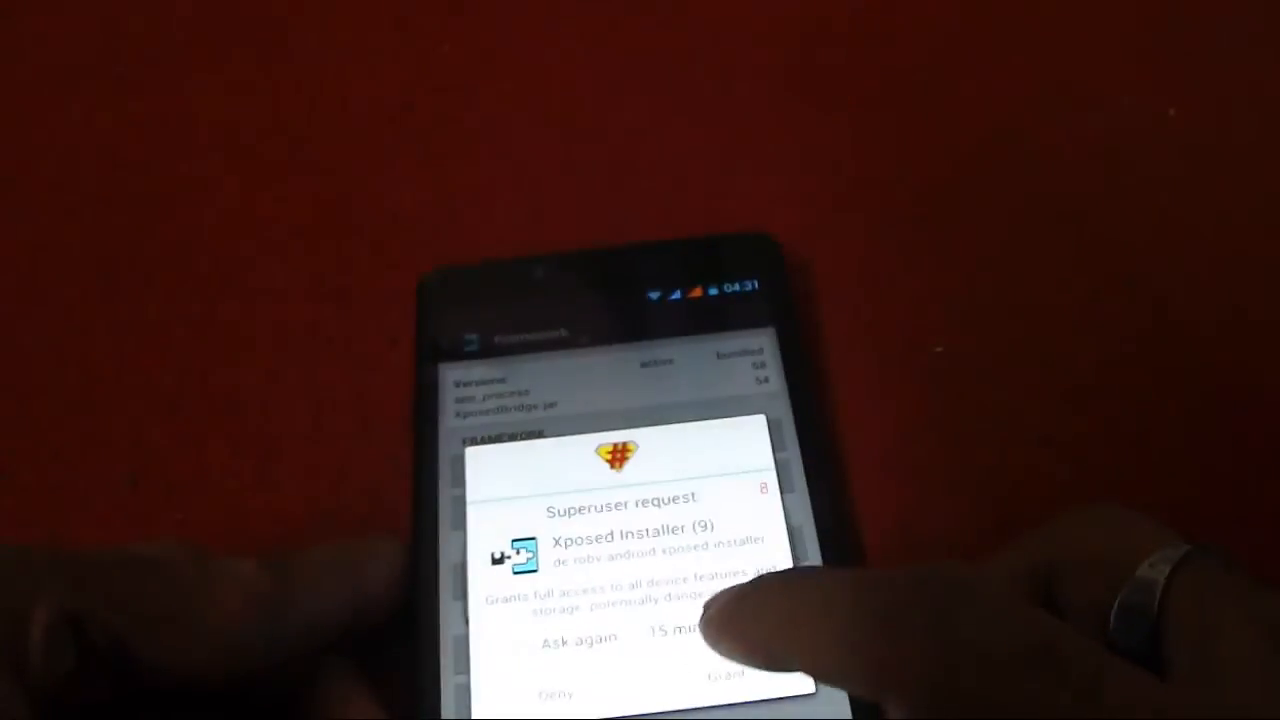
pyautogui.click(730, 690)
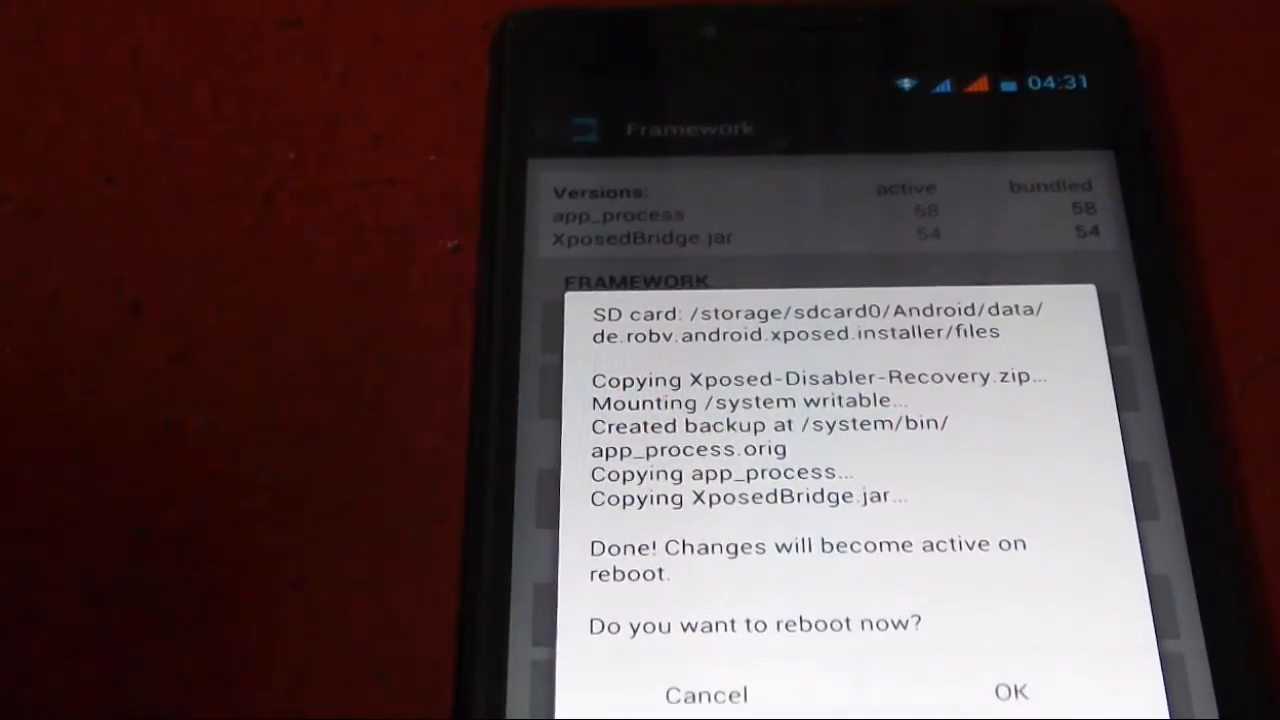
pyautogui.click(1011, 691)
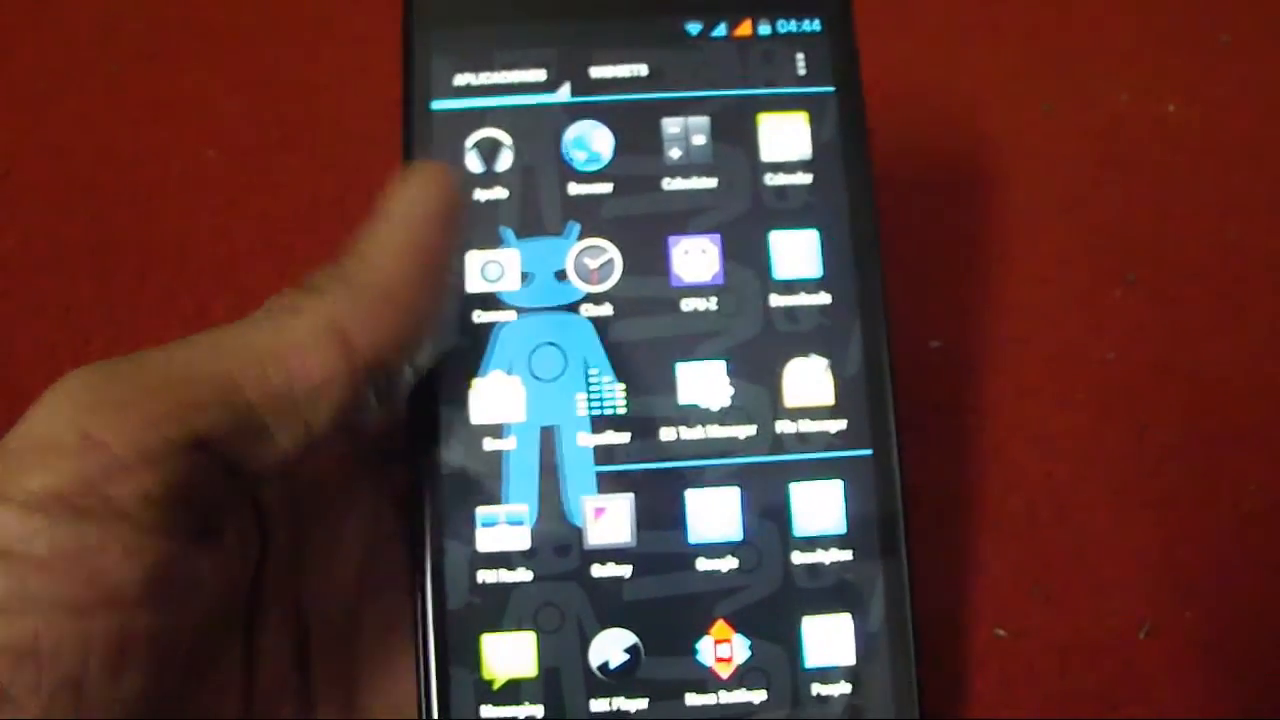
# Launch Settings from the app drawer and browse the device, personal and system entries.
pyautogui.scroll(-3)
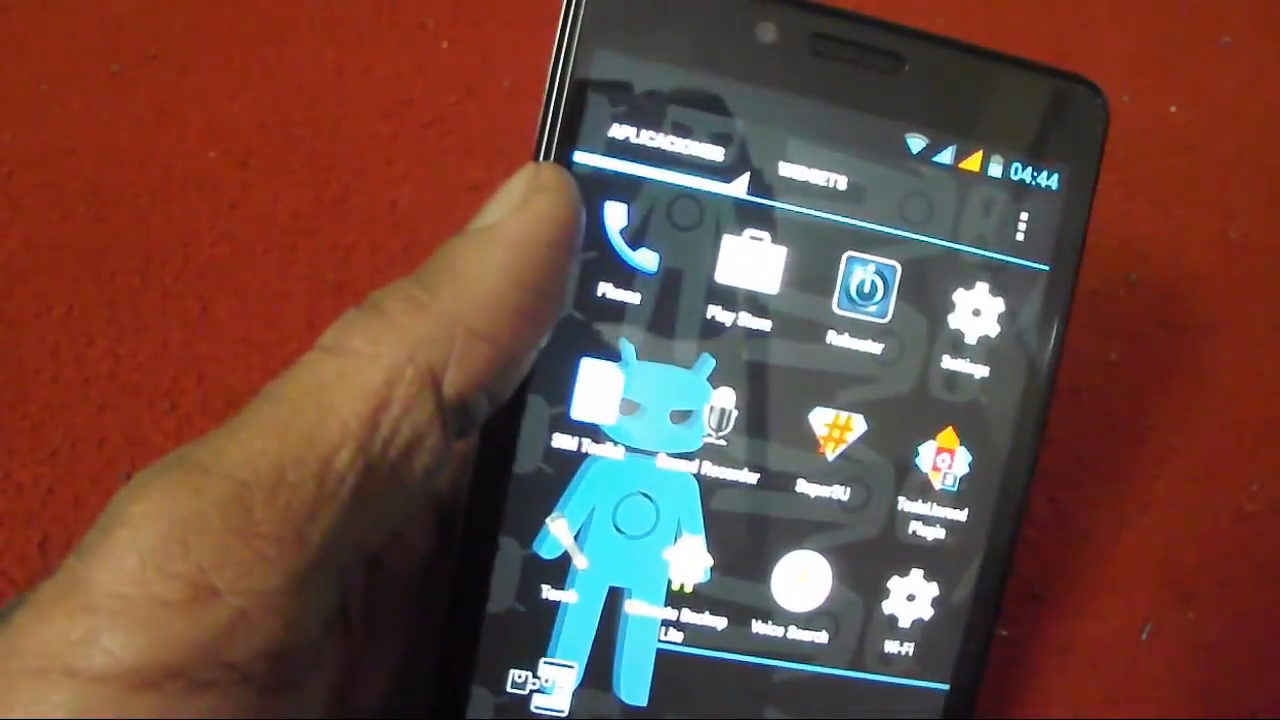
pyautogui.click(630, 240)
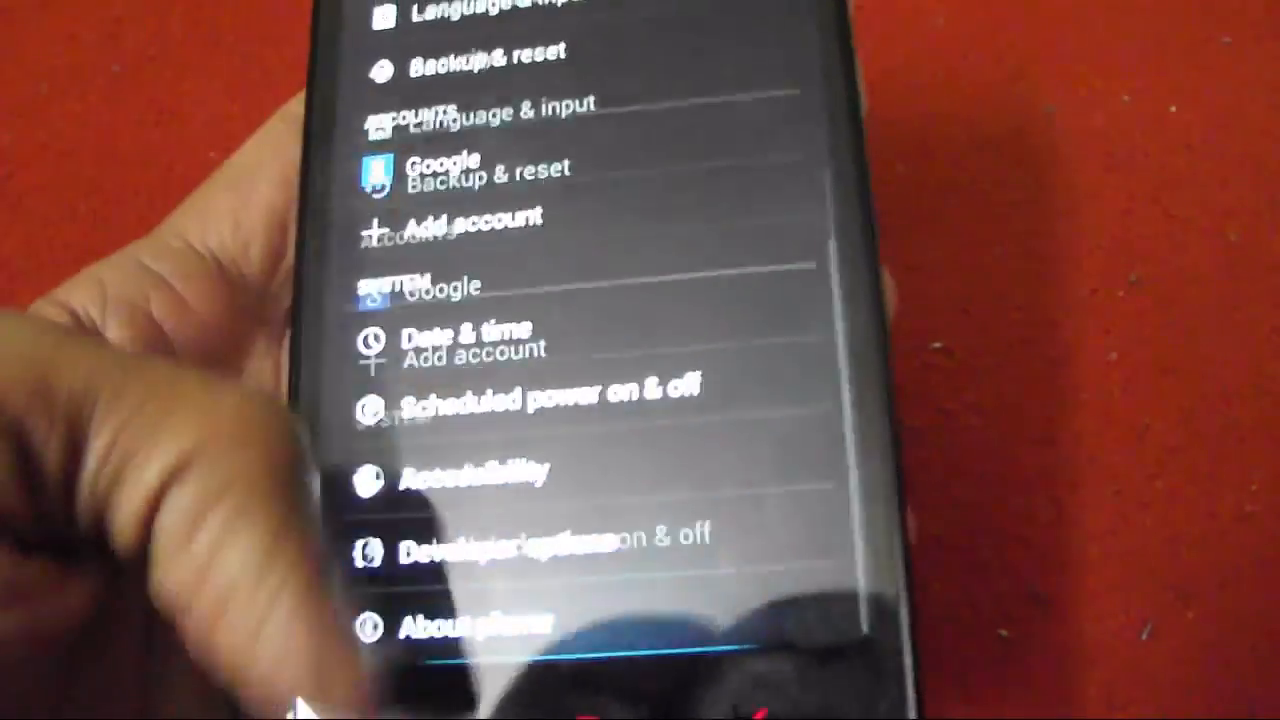
pyautogui.scroll(-3)
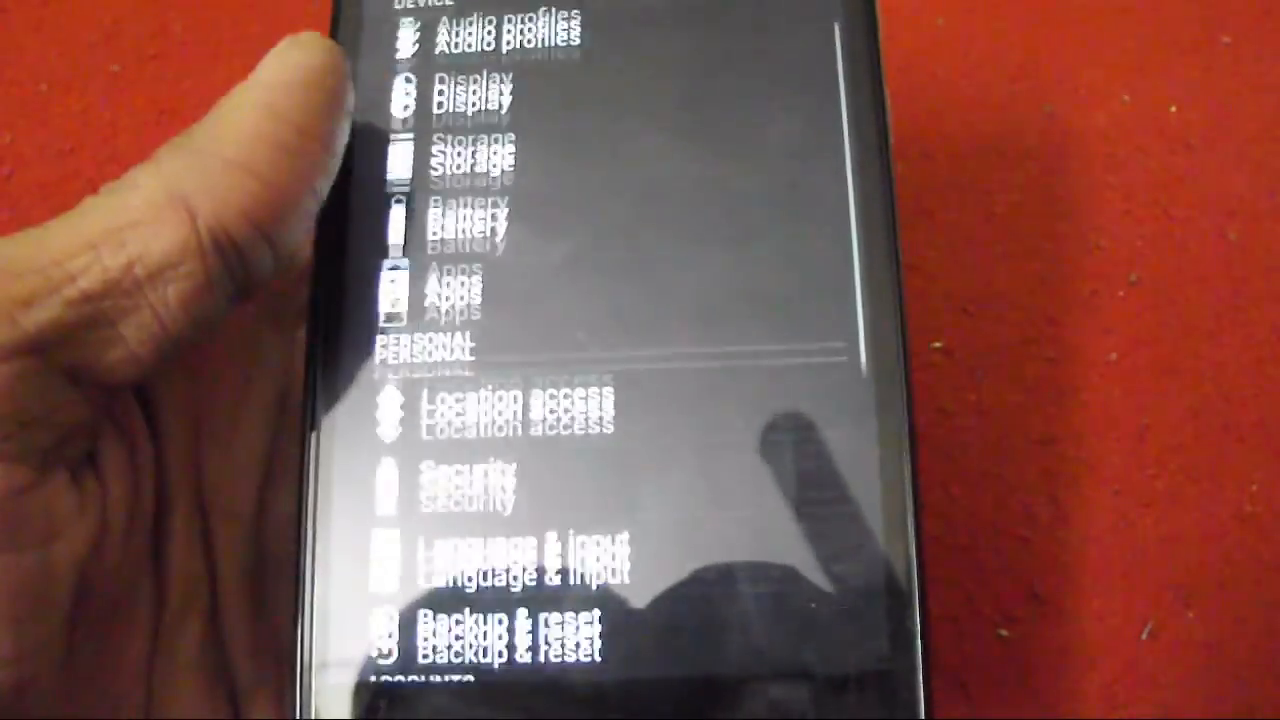